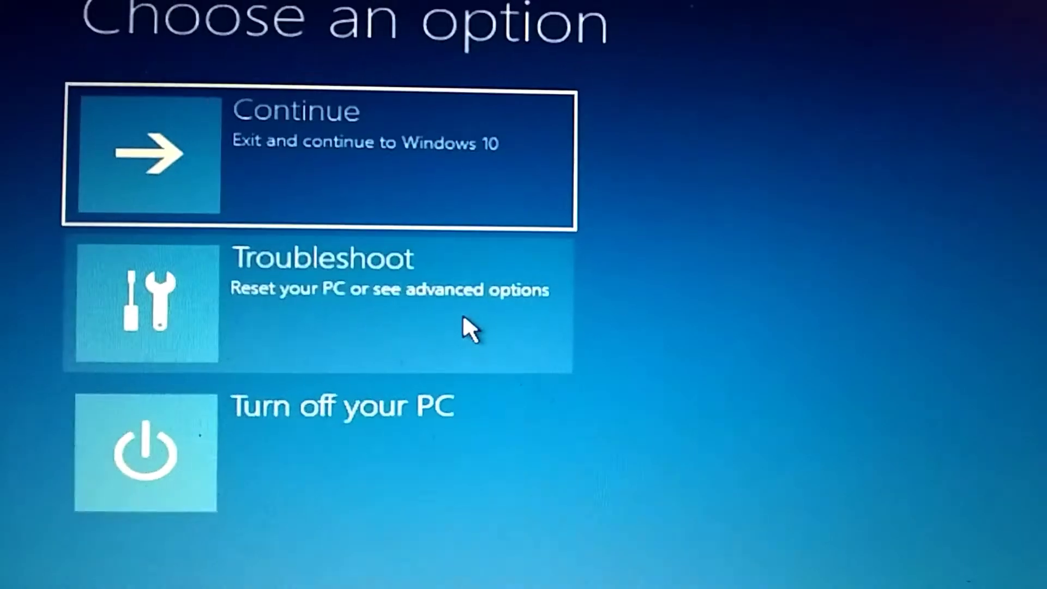
# - Choose Troubleshoot from the recovery options to reach Advanced options and Startup Settings
pyautogui.click(342, 295)
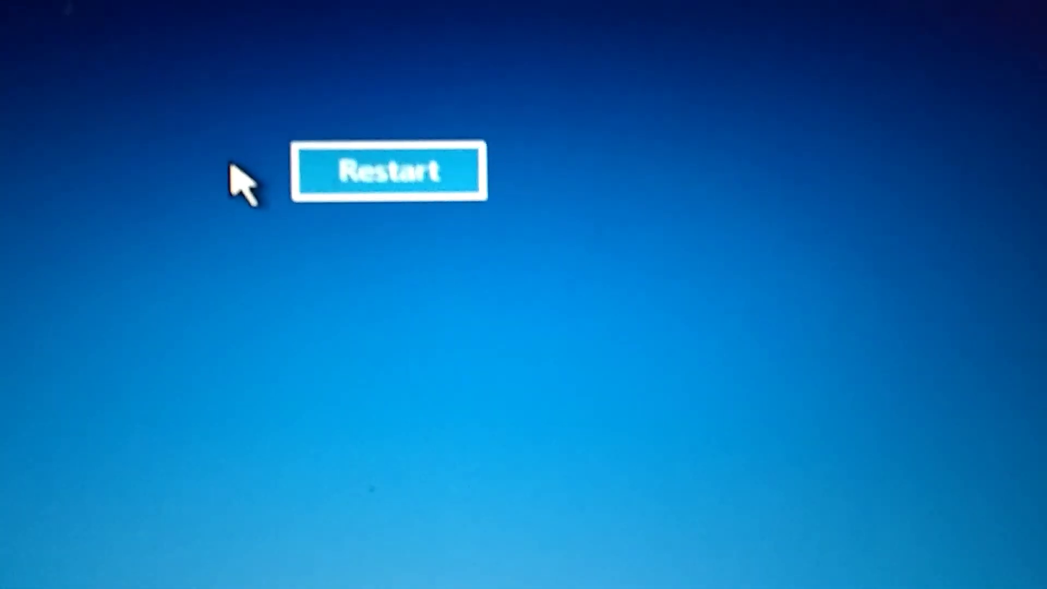
pyautogui.click(386, 172)
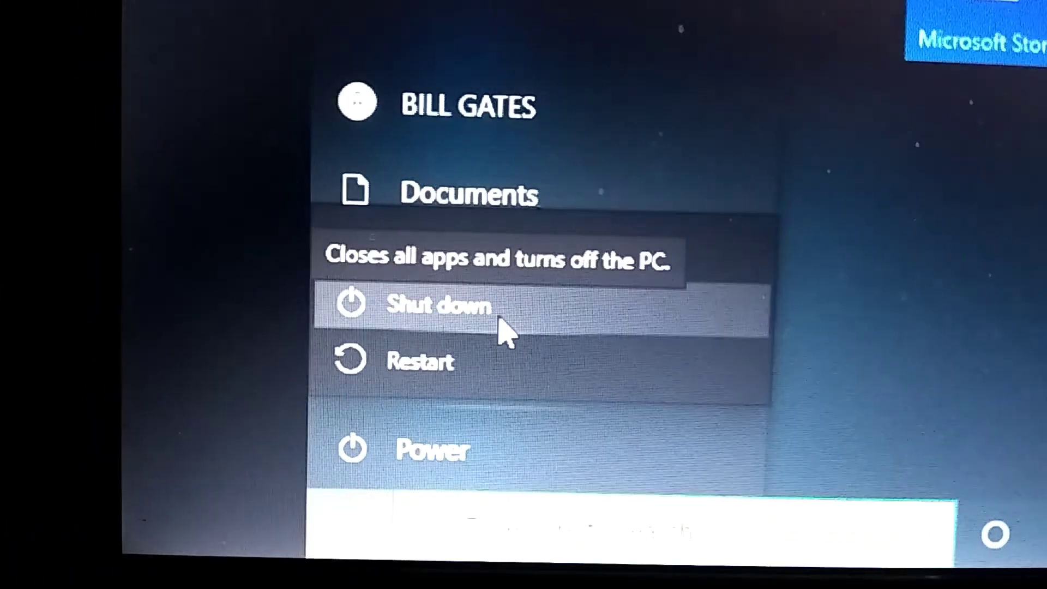
# - Choose Shut down from the Start menu Power options to turn off the PC
pyautogui.click(435, 306)
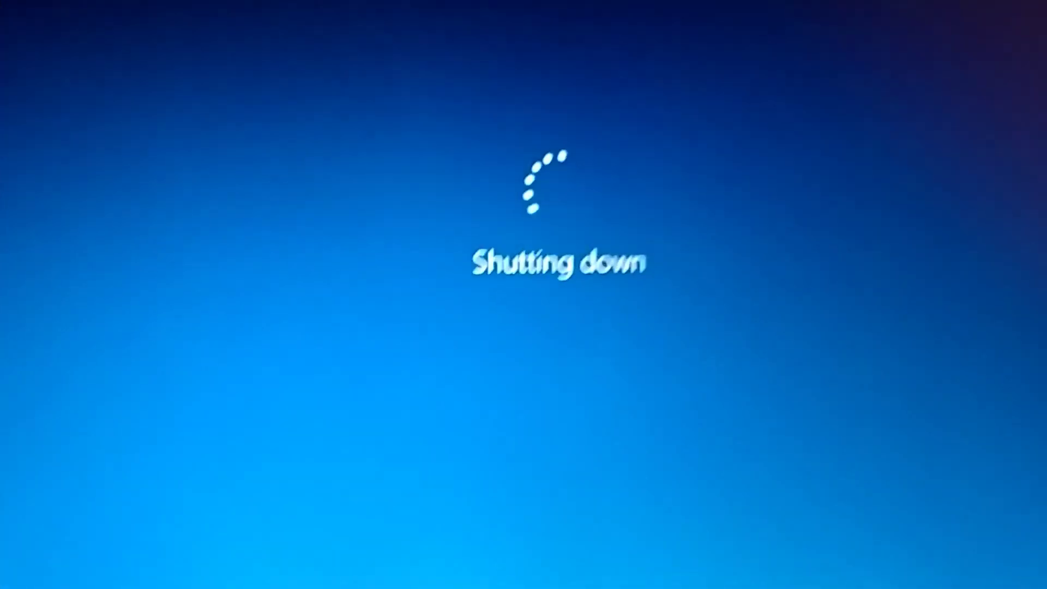